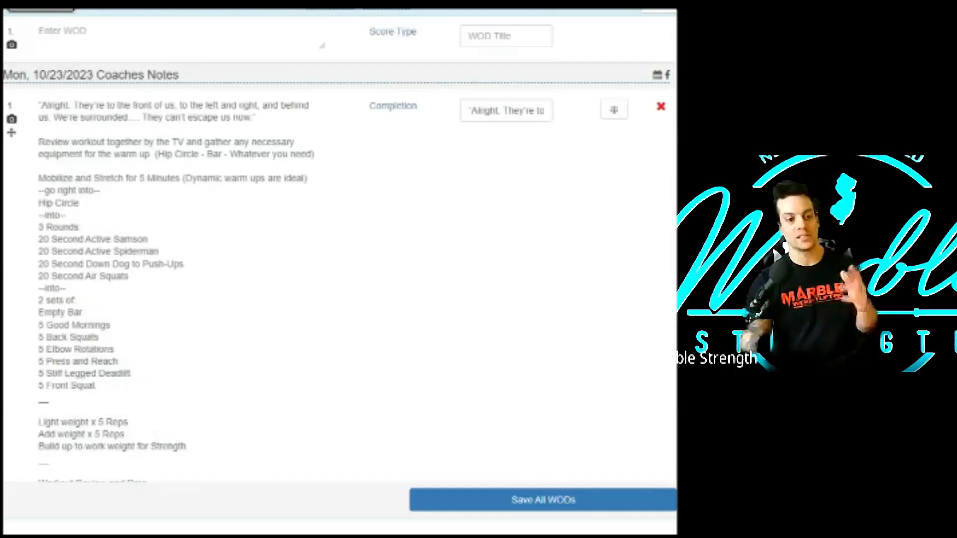
pyautogui.scroll(-3)
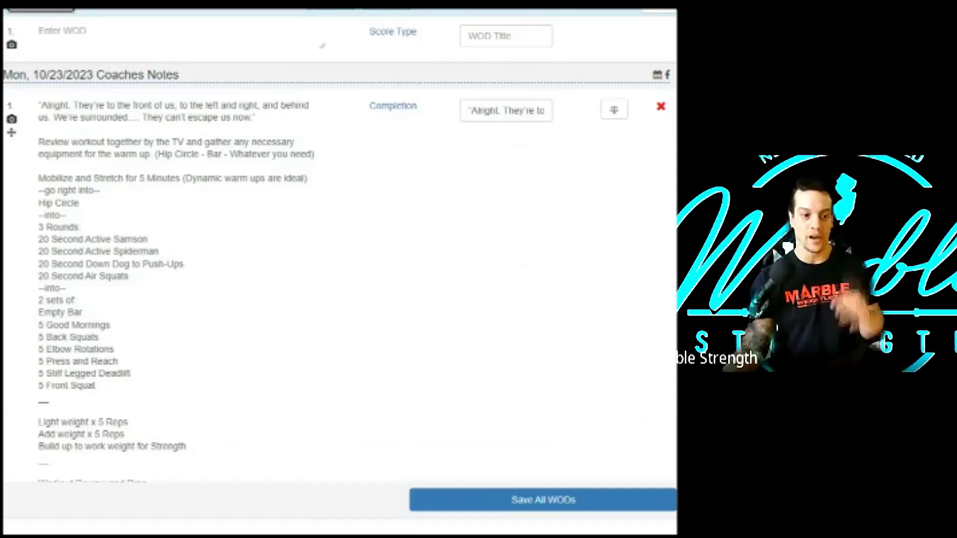
pyautogui.scroll(-3)
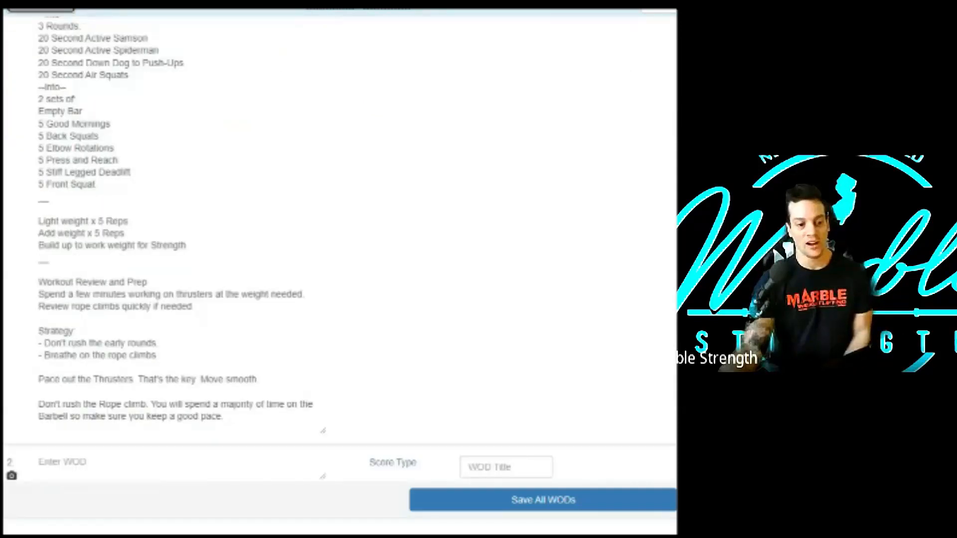
pyautogui.scroll(-3)
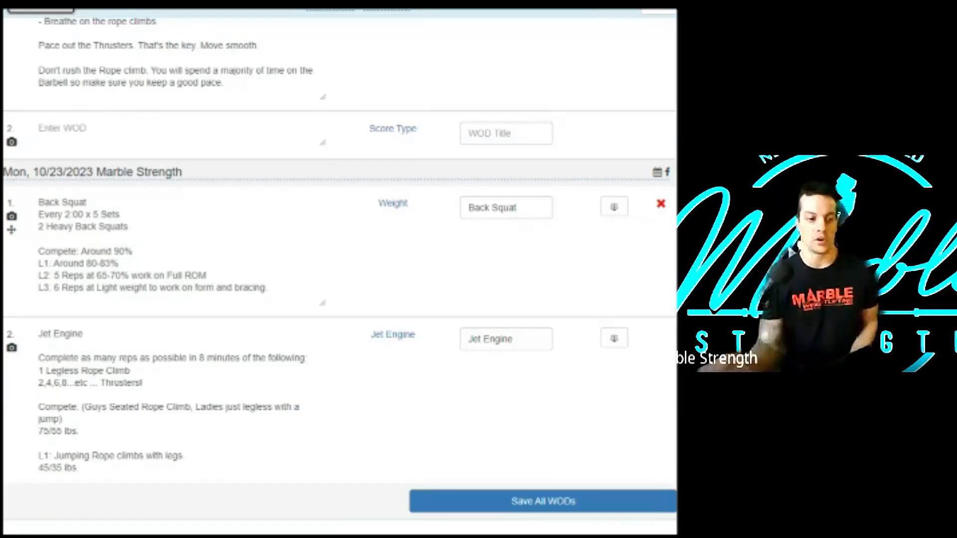
pyautogui.scroll(-3)
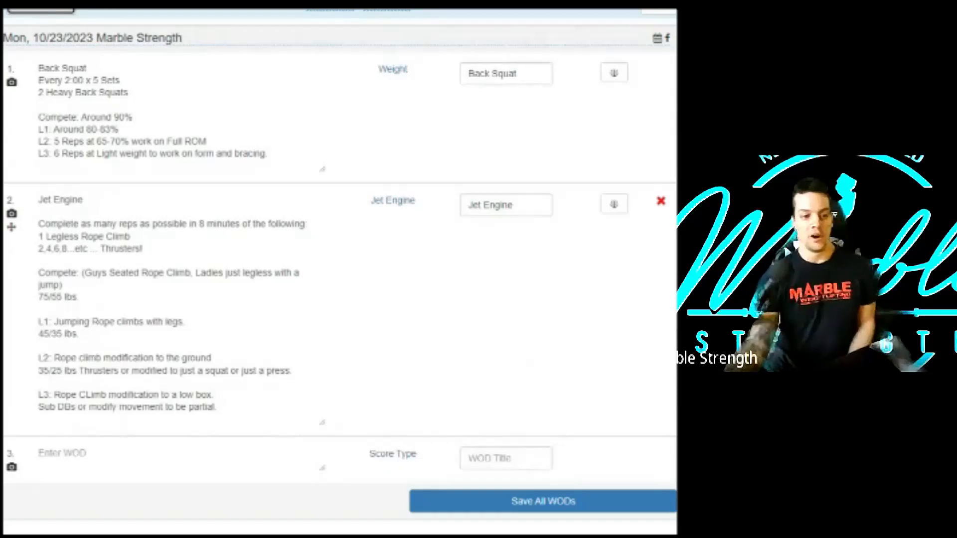
pyautogui.scroll(-3)
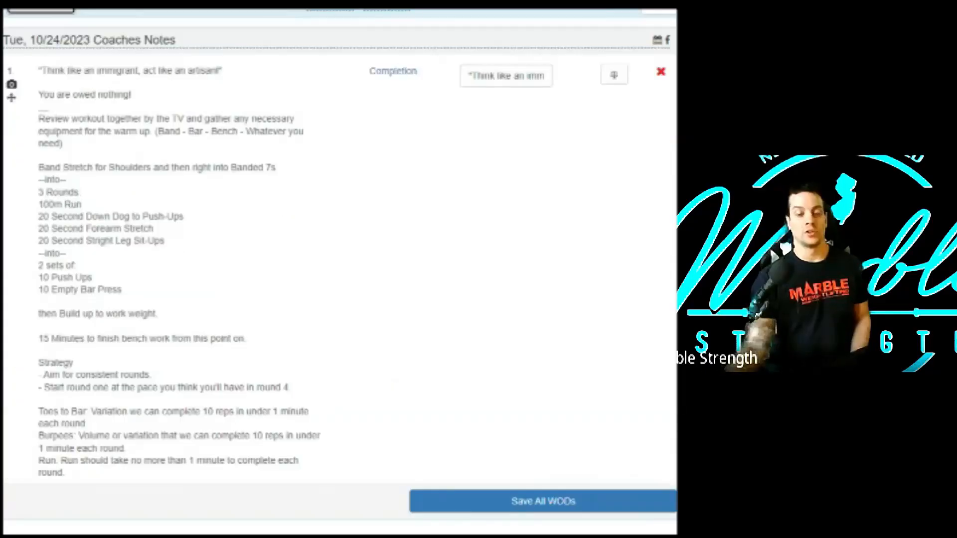
pyautogui.scroll(-3)
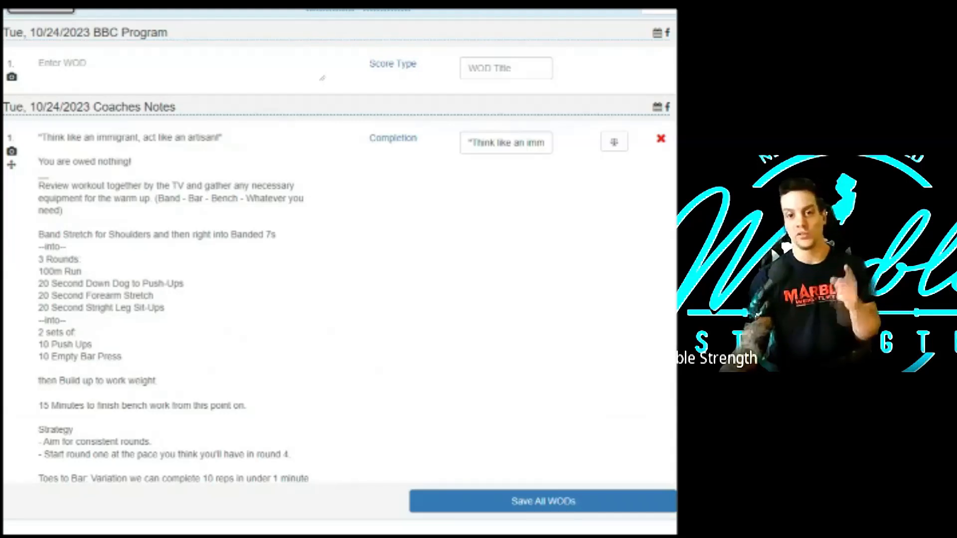
pyautogui.scroll(-3)
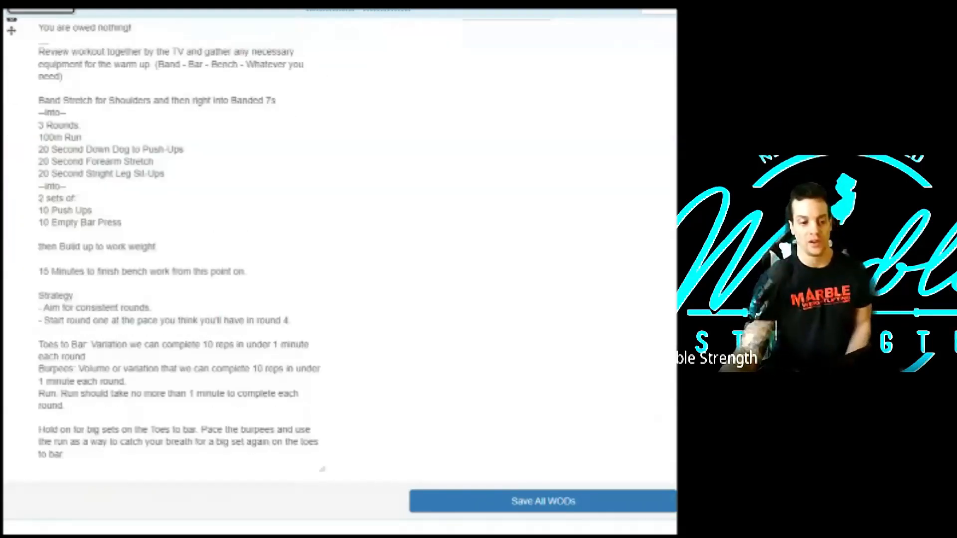
pyautogui.scroll(3)
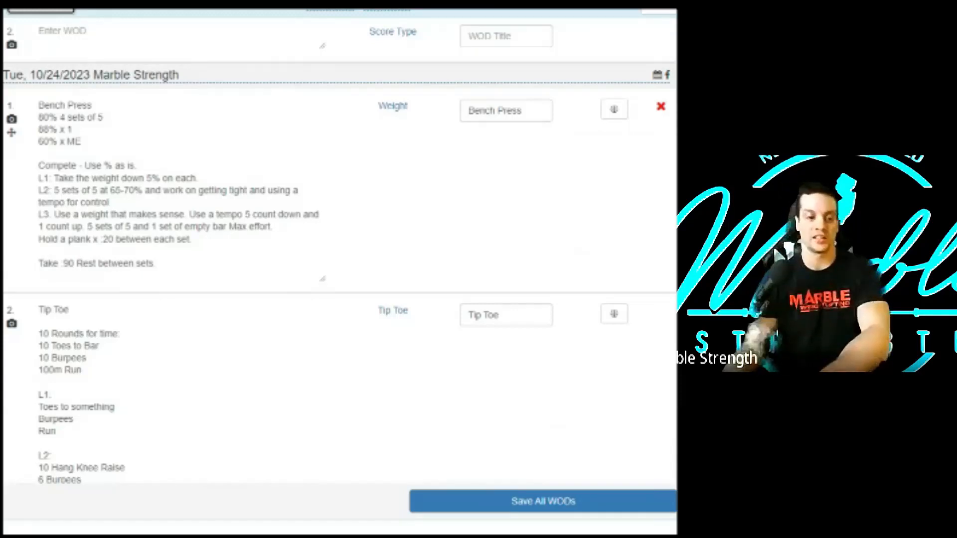
pyautogui.moveTo(142, 290)
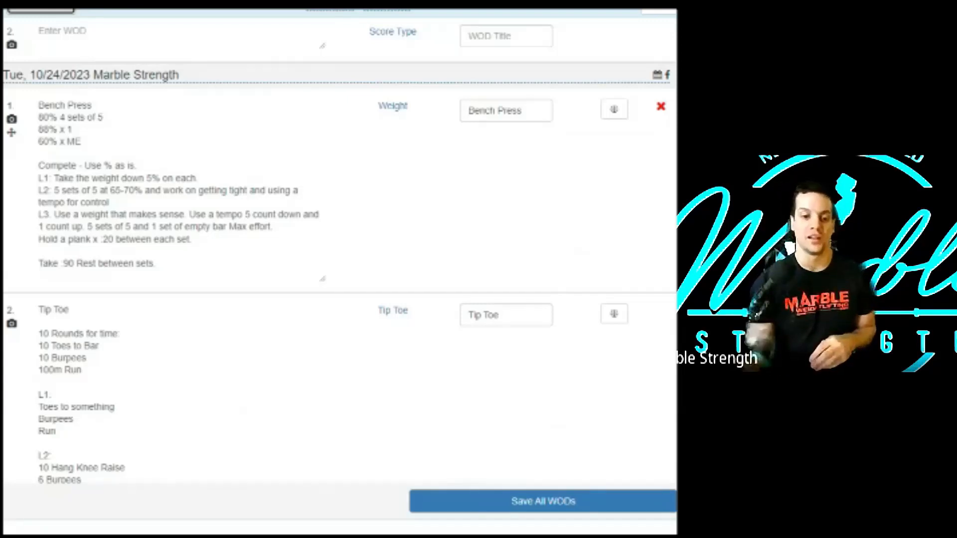
pyautogui.scroll(-3)
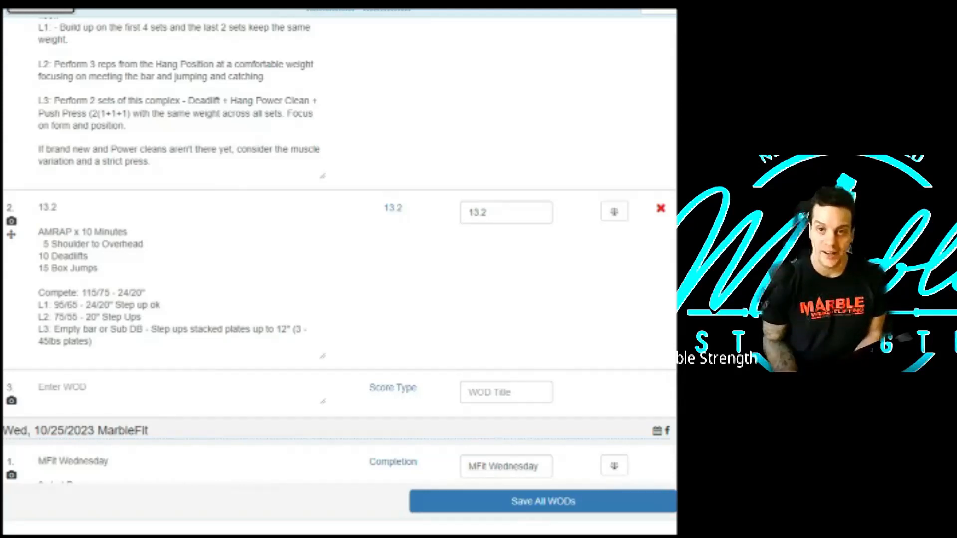
pyautogui.scroll(-3)
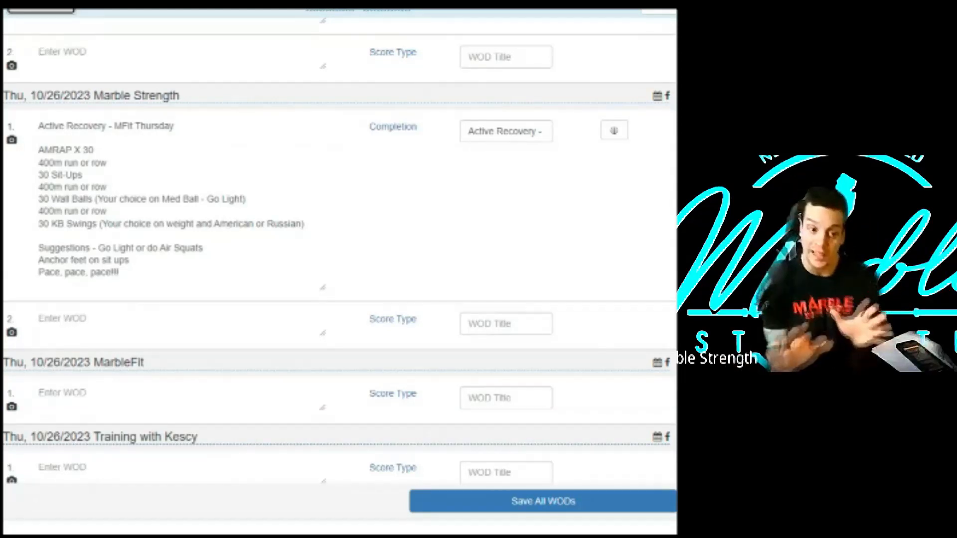
pyautogui.scroll(-3)
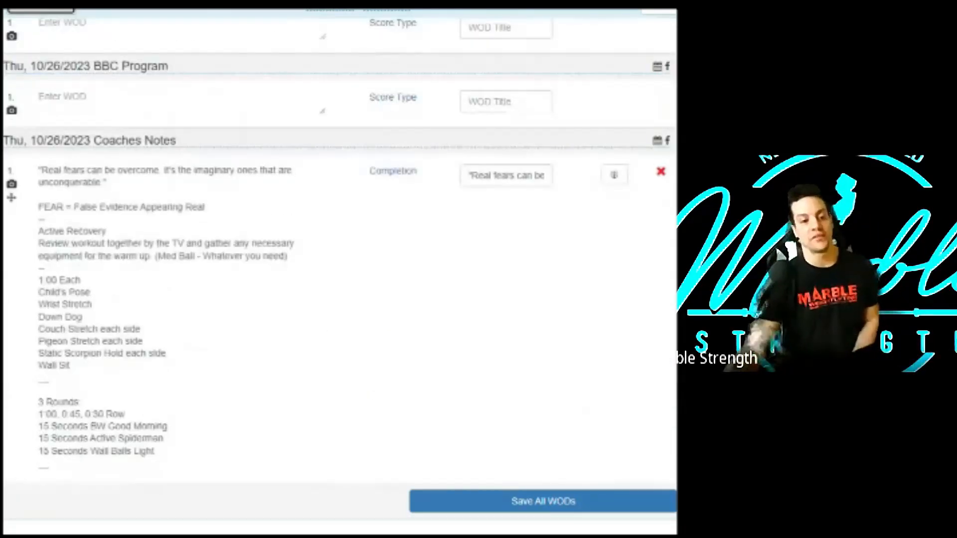
pyautogui.scroll(-3)
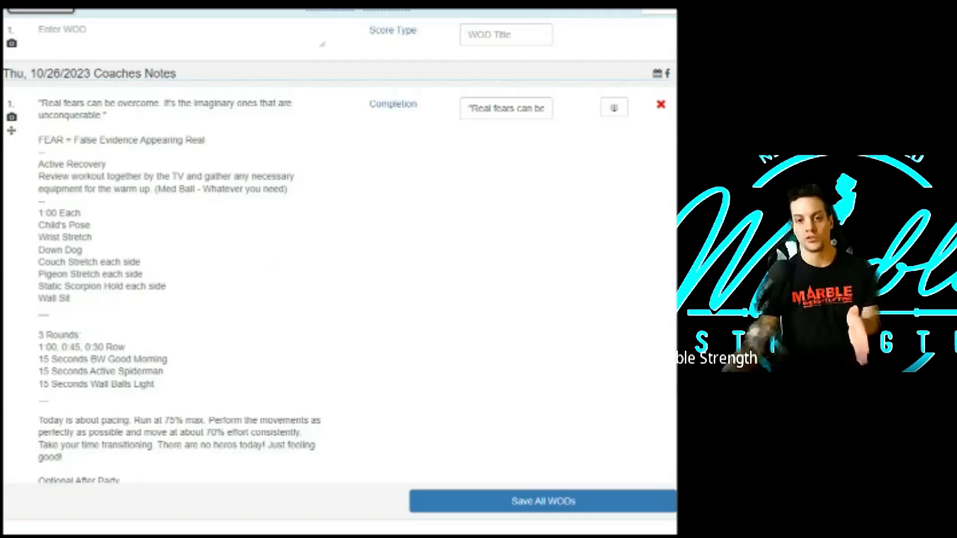
pyautogui.scroll(-3)
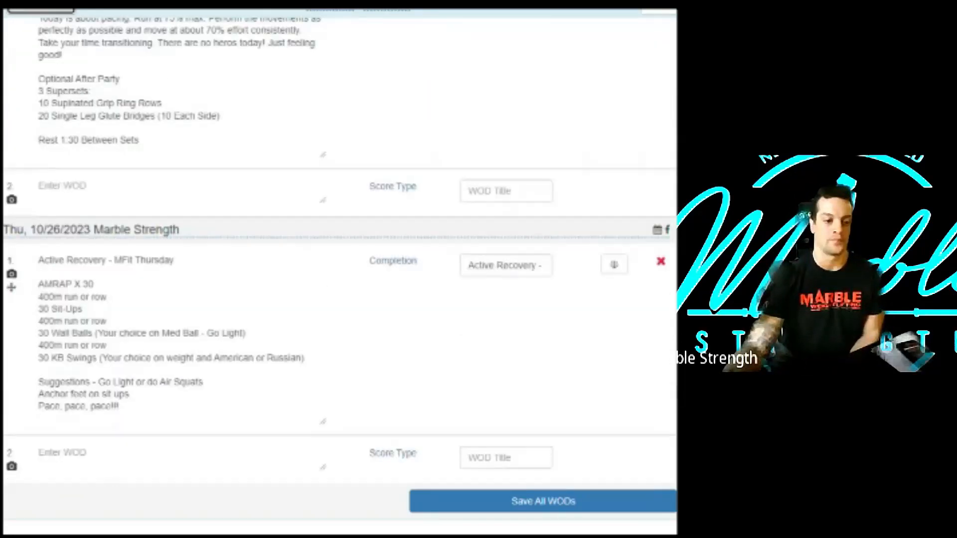
pyautogui.scroll(-3)
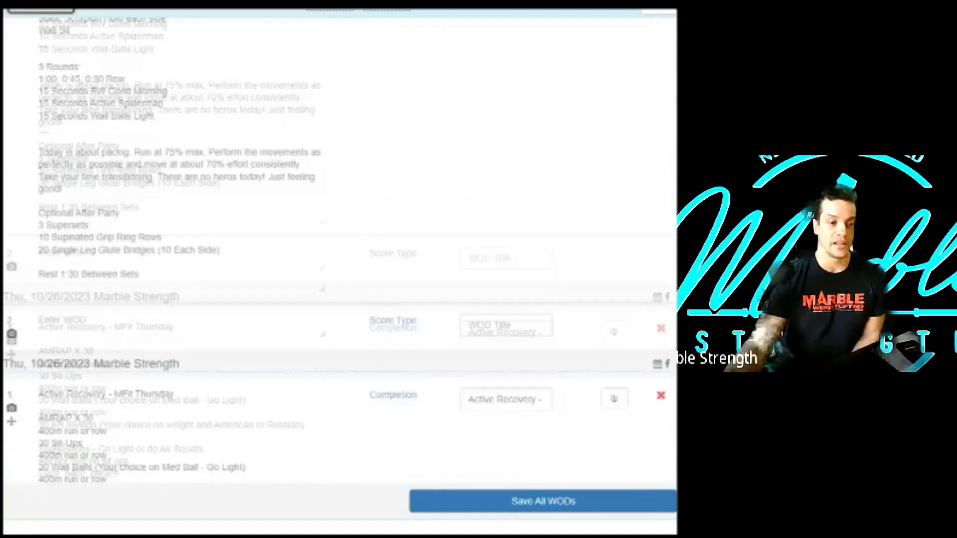
pyautogui.scroll(-3)
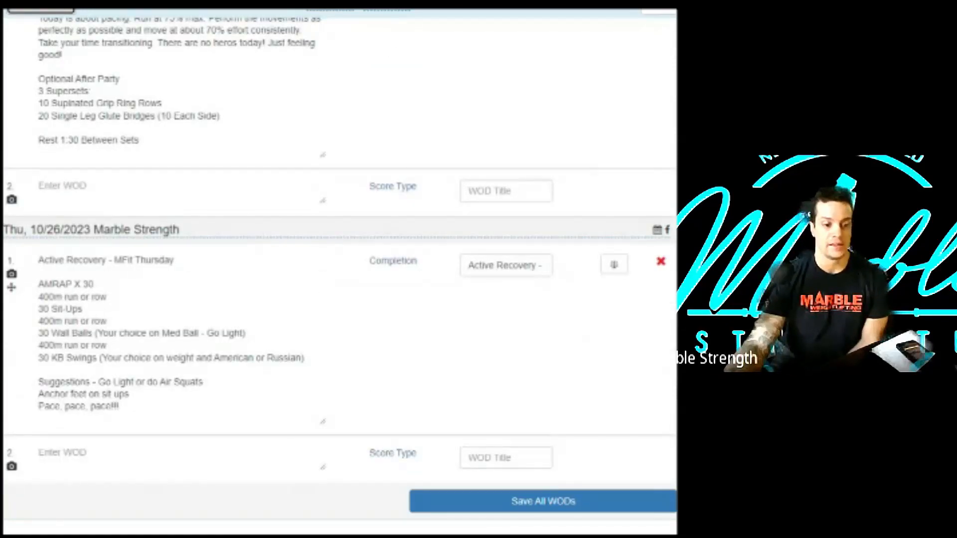
pyautogui.scroll(-3)
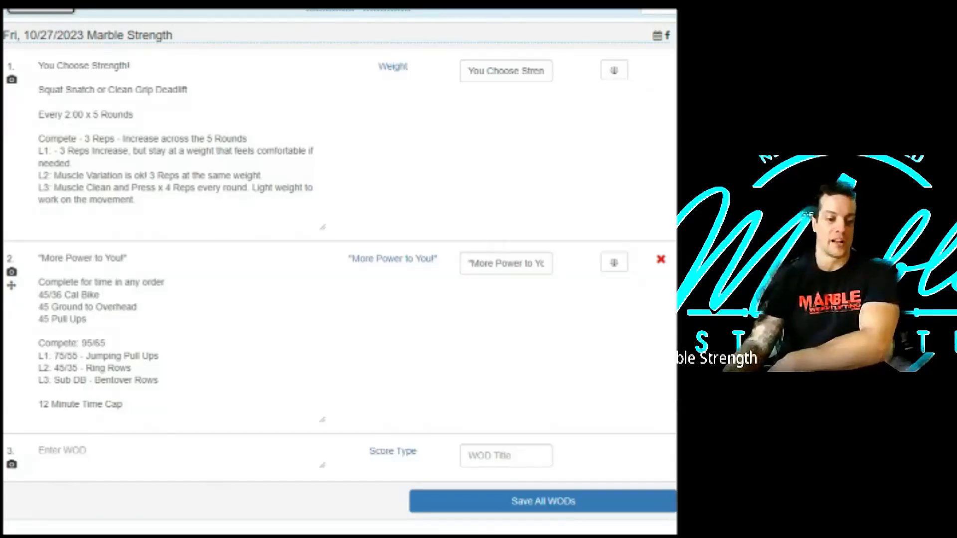
pyautogui.scroll(-3)
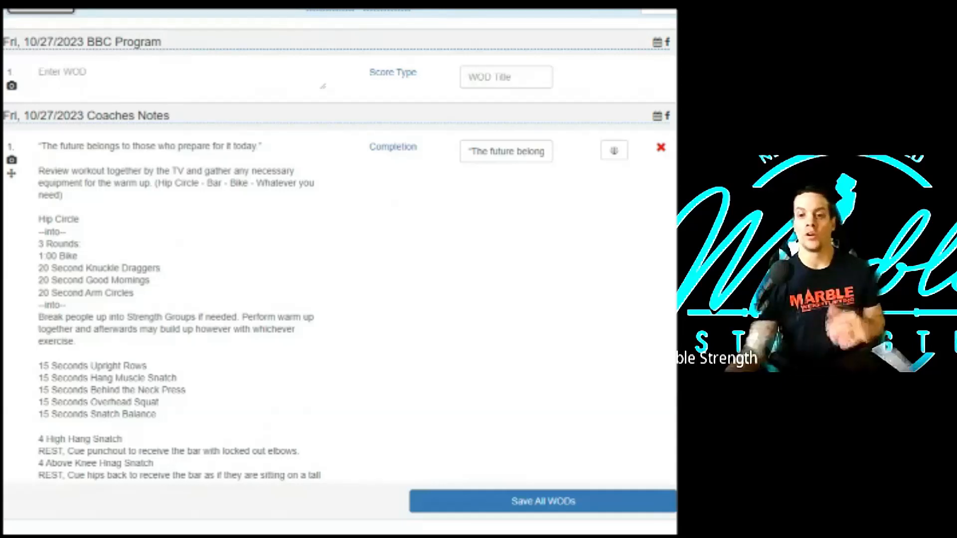
pyautogui.scroll(-3)
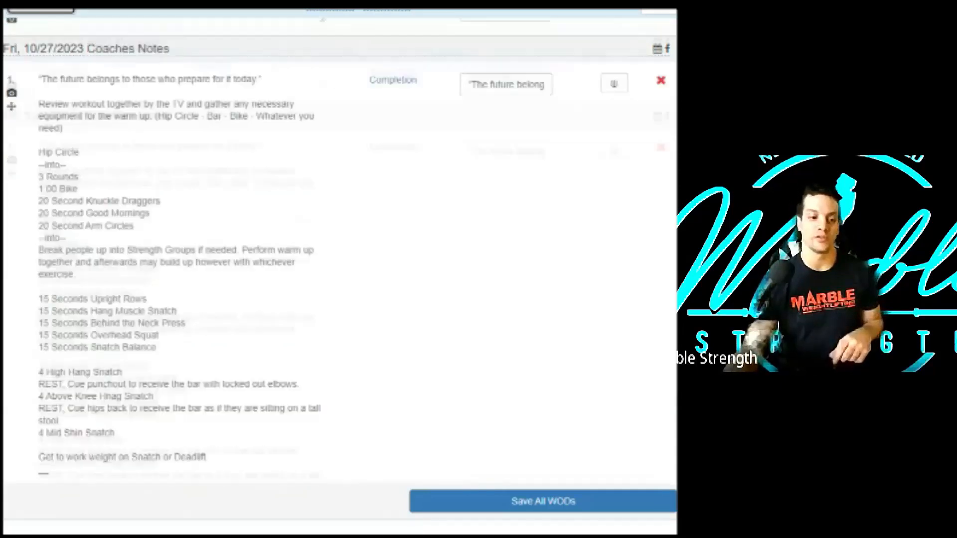
pyautogui.scroll(-3)
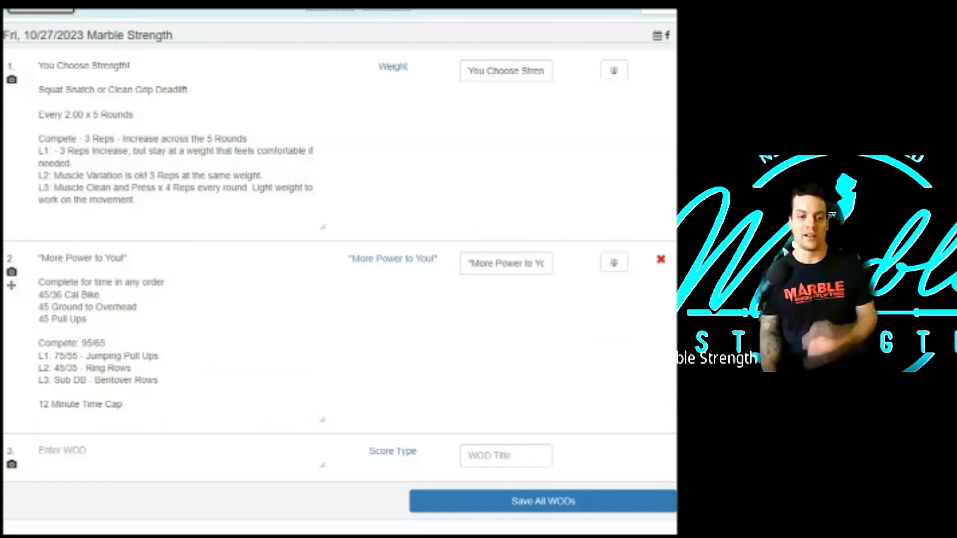
pyautogui.scroll(-3)
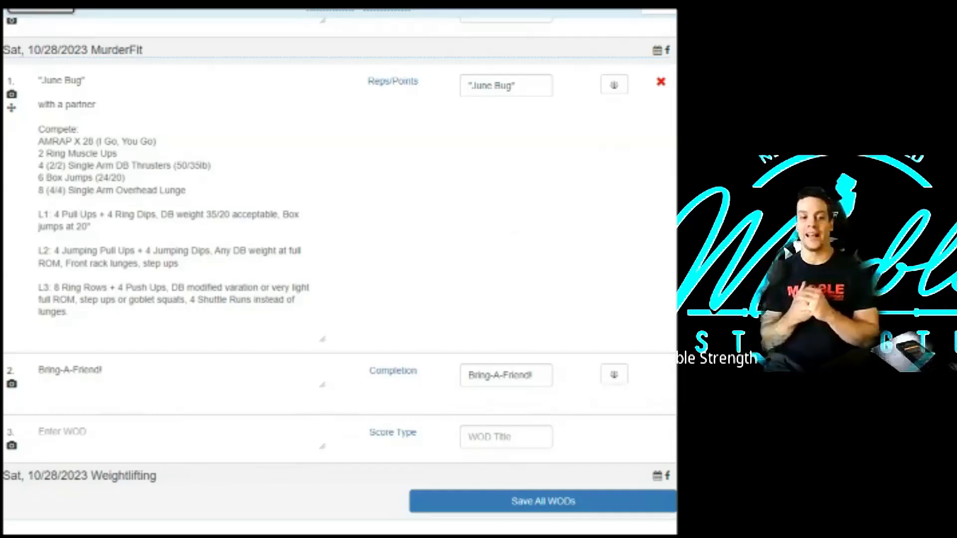
pyautogui.scroll(-3)
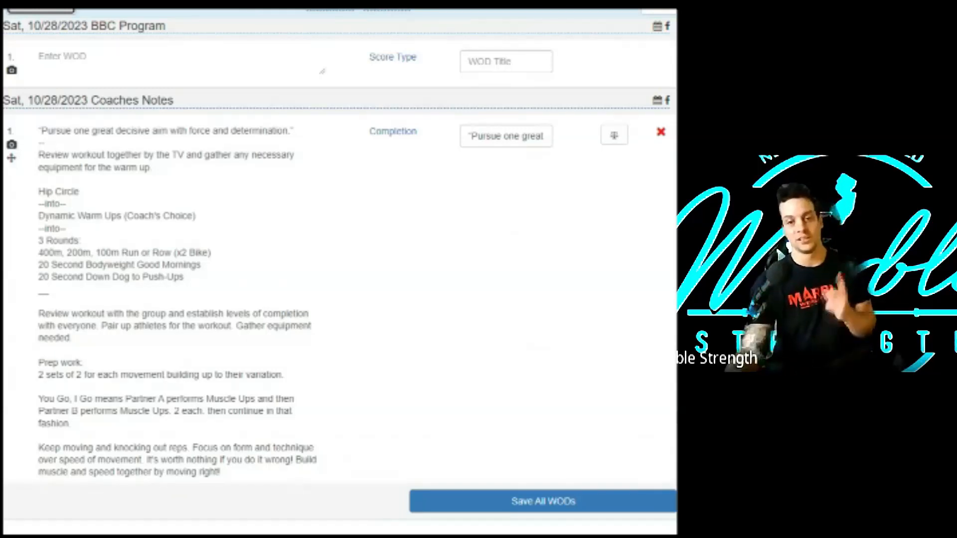
pyautogui.scroll(-3)
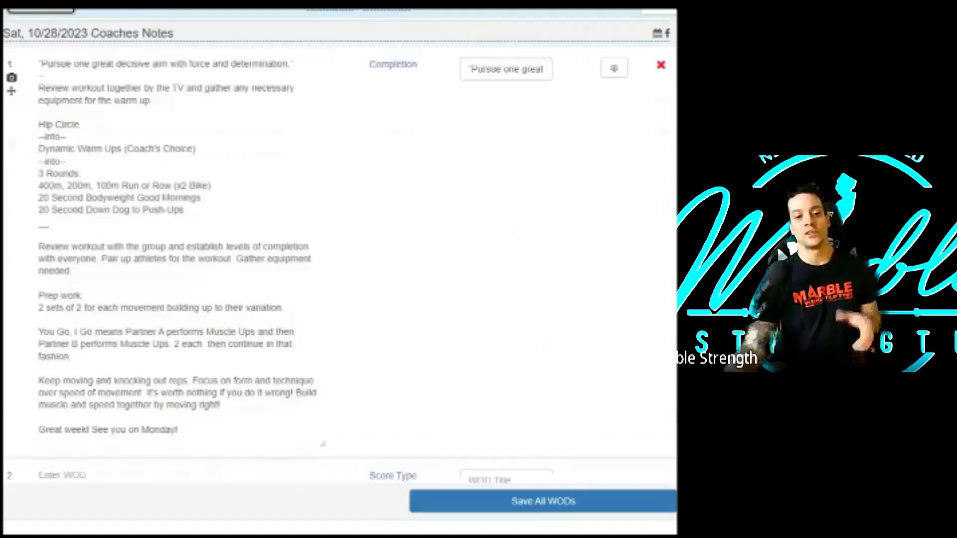
pyautogui.scroll(-3)
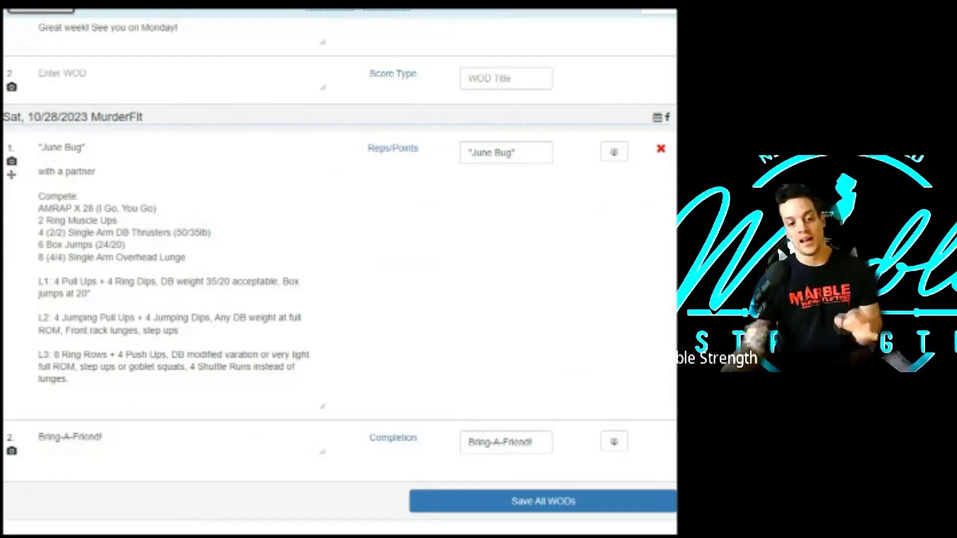
pyautogui.scroll(-3)
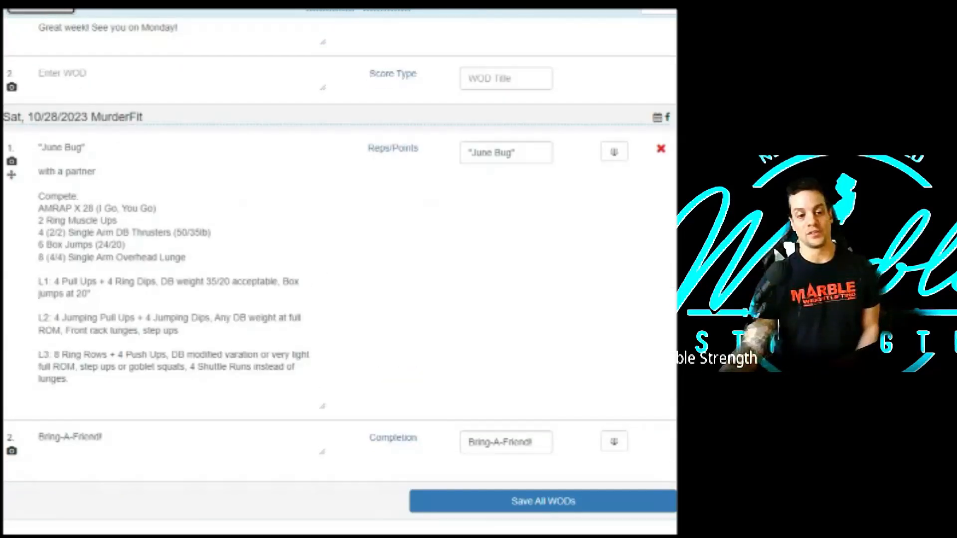
pyautogui.scroll(-3)
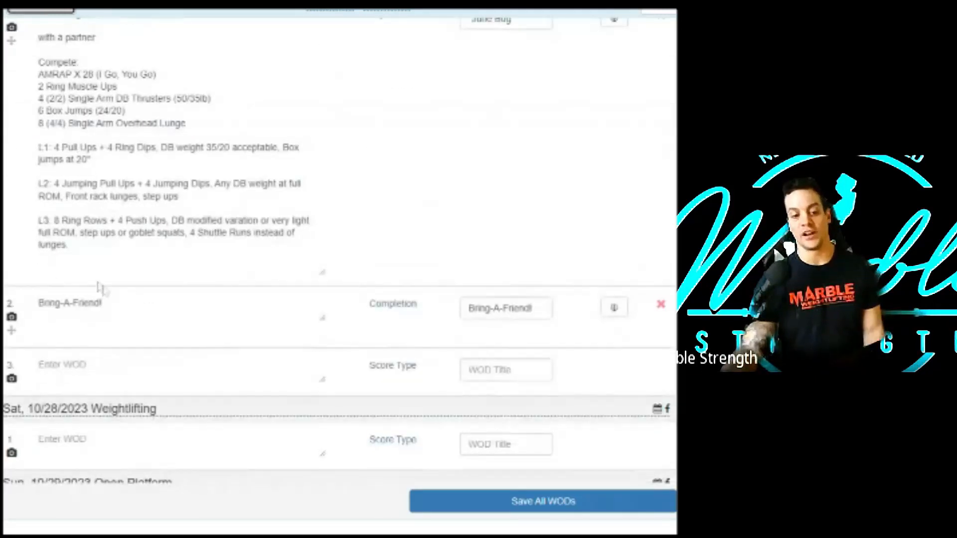